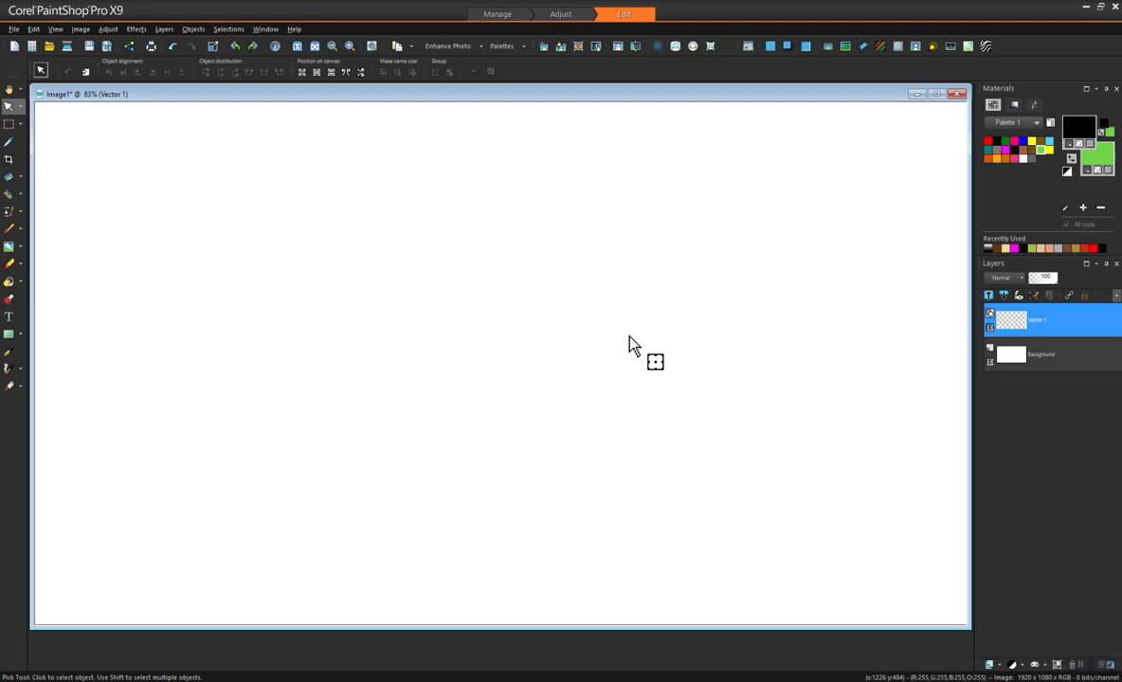
{"action": "mouse_move", "coordinate": [624, 332]}
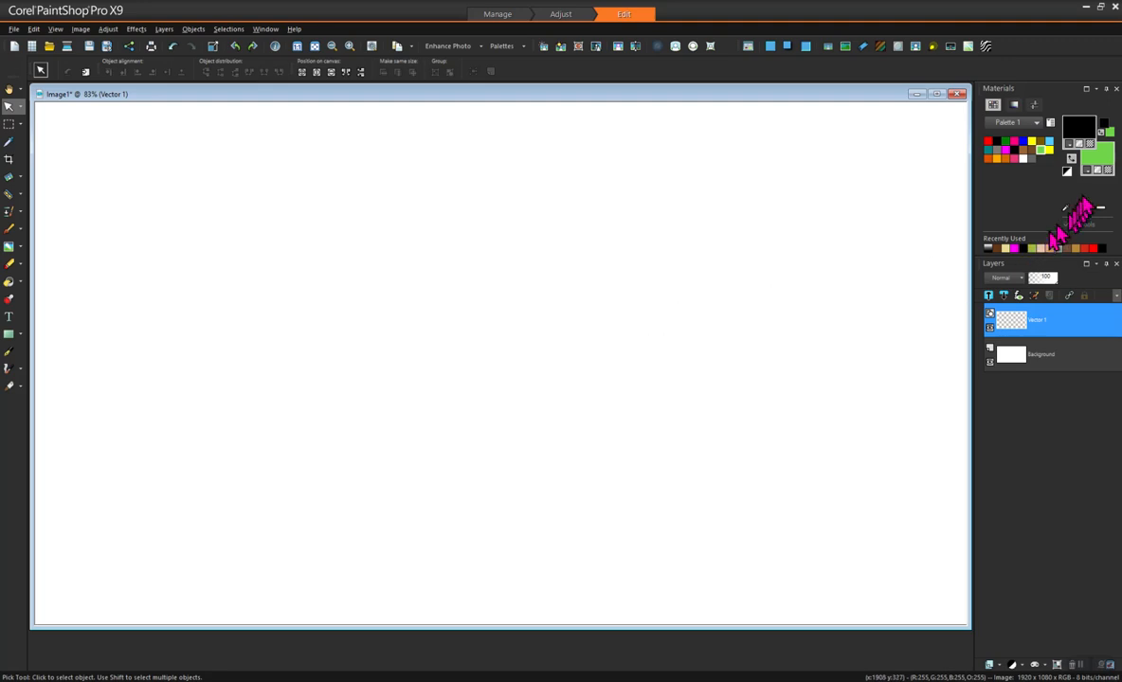
Step: Choose red as the fill colour and draw a tall rectangle on the right of the canvas
{"action": "left_click", "coordinate": [1079, 129]}
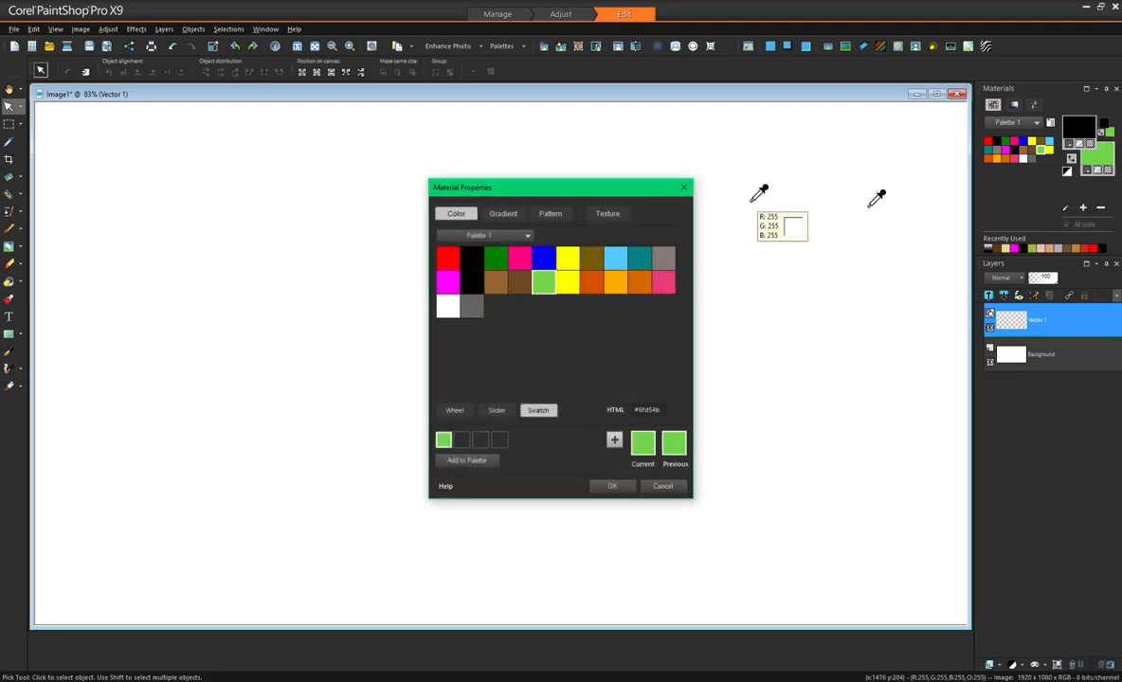
{"action": "left_click", "coordinate": [447, 258]}
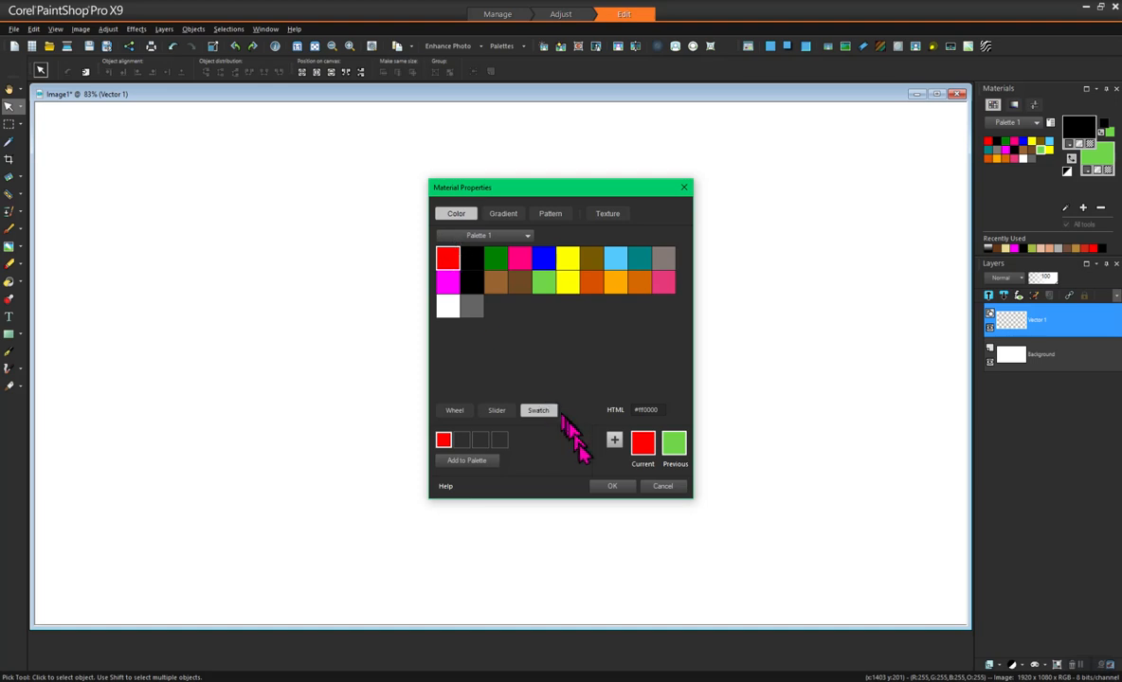
{"action": "left_click", "coordinate": [612, 486]}
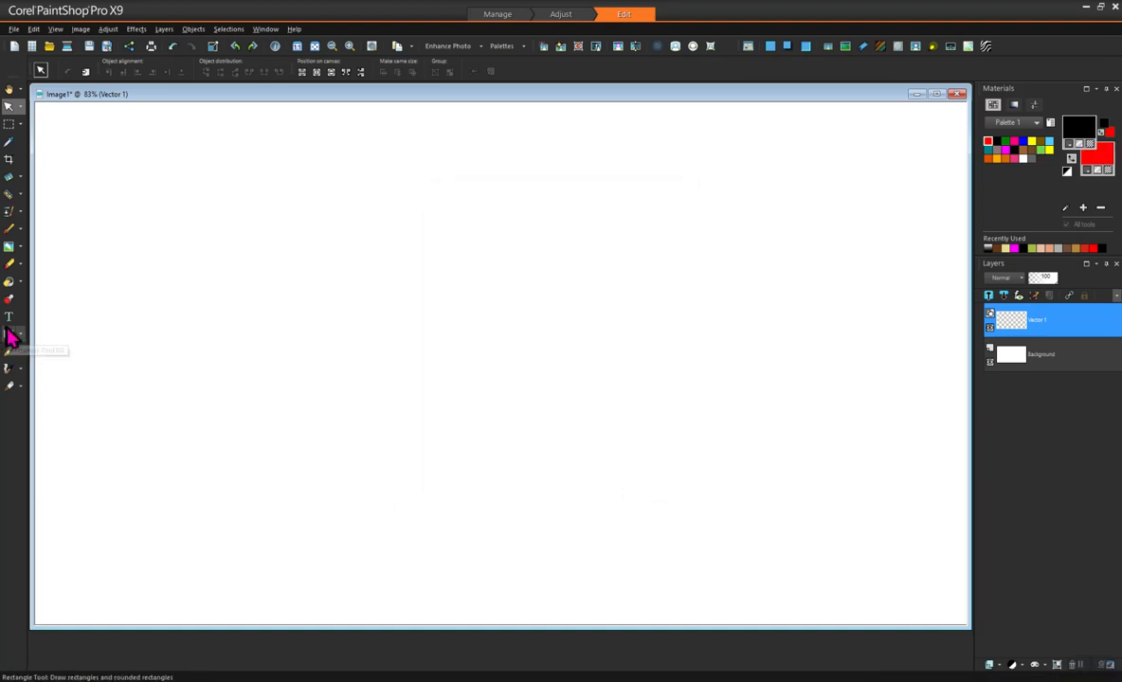
{"action": "left_click_drag", "start_coordinate": [675, 239], "coordinate": [750, 428]}
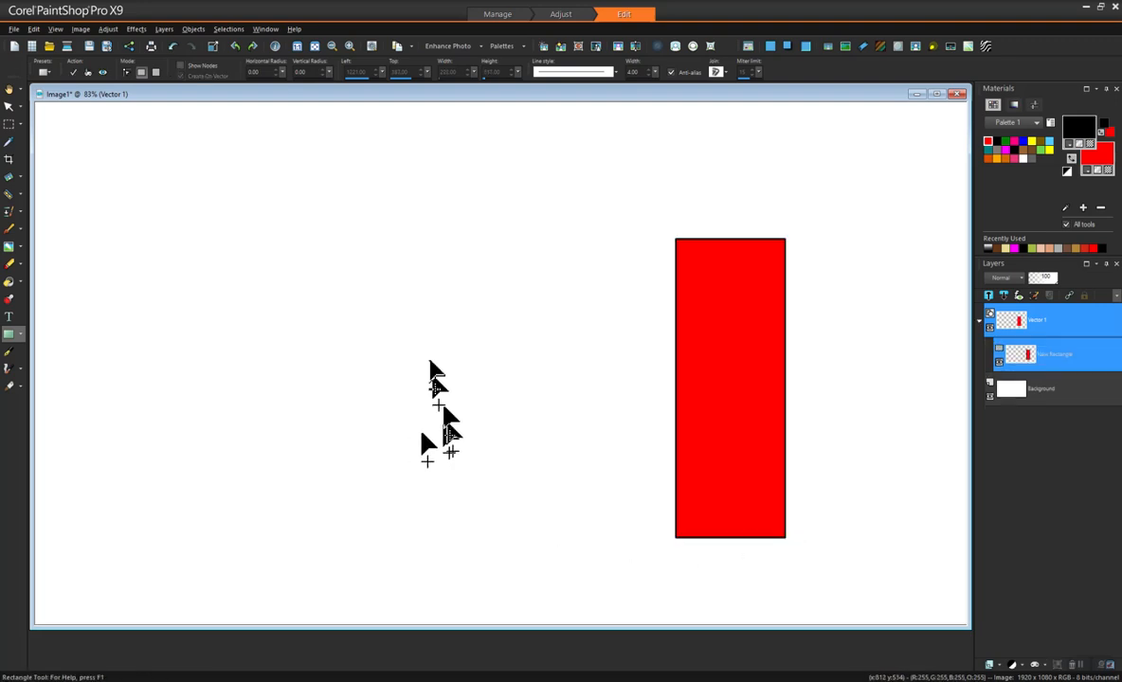
{"action": "mouse_move", "coordinate": [296, 364]}
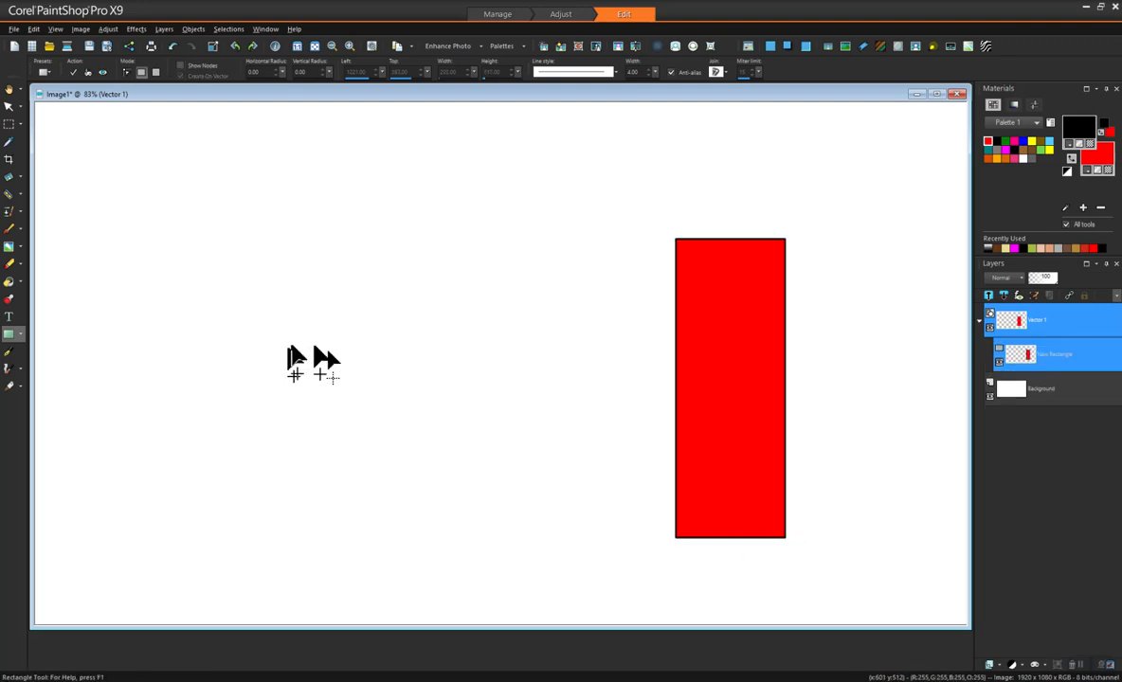
{"action": "mouse_move", "coordinate": [534, 421]}
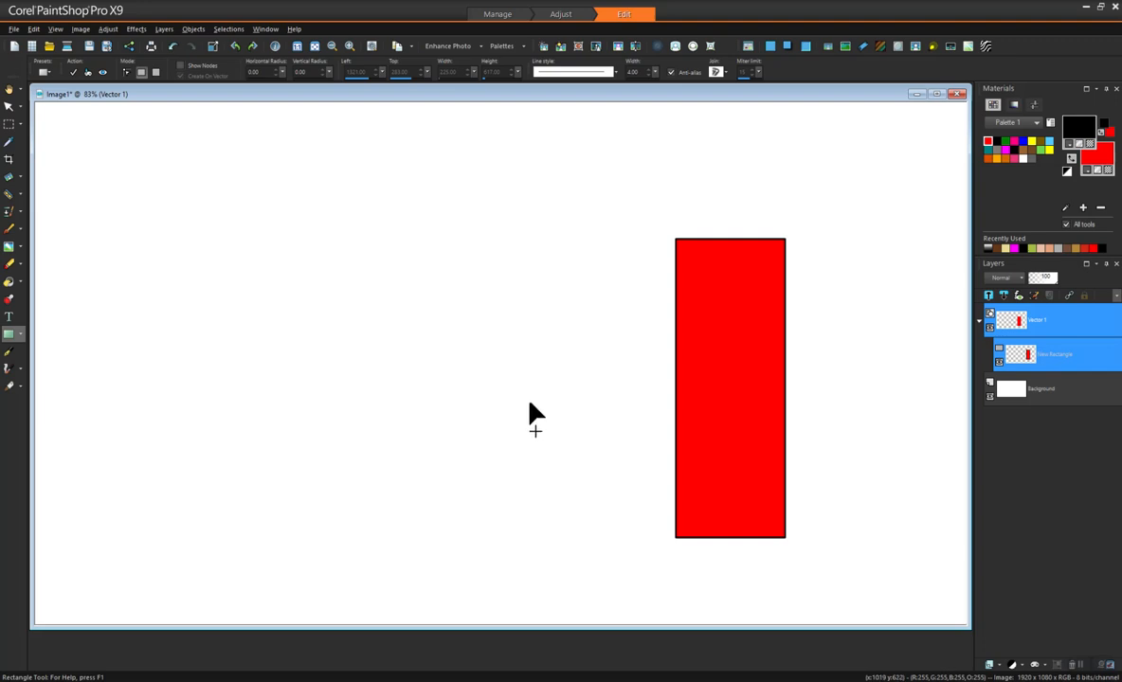
{"action": "mouse_move", "coordinate": [527, 420]}
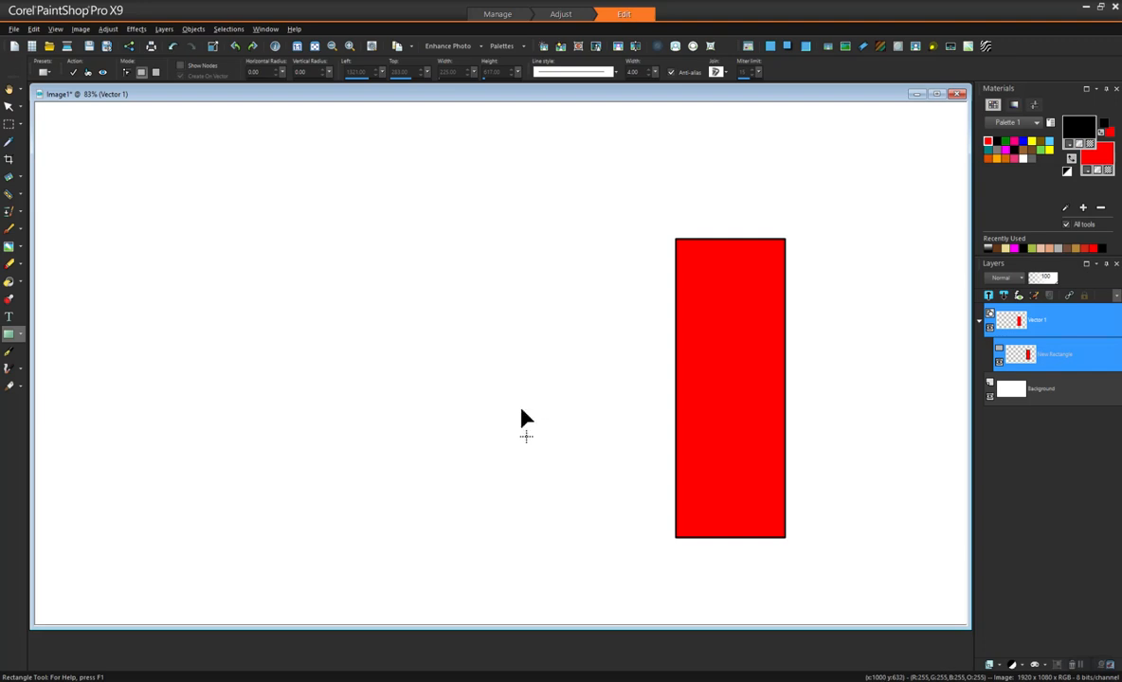
{"action": "mouse_move", "coordinate": [156, 379]}
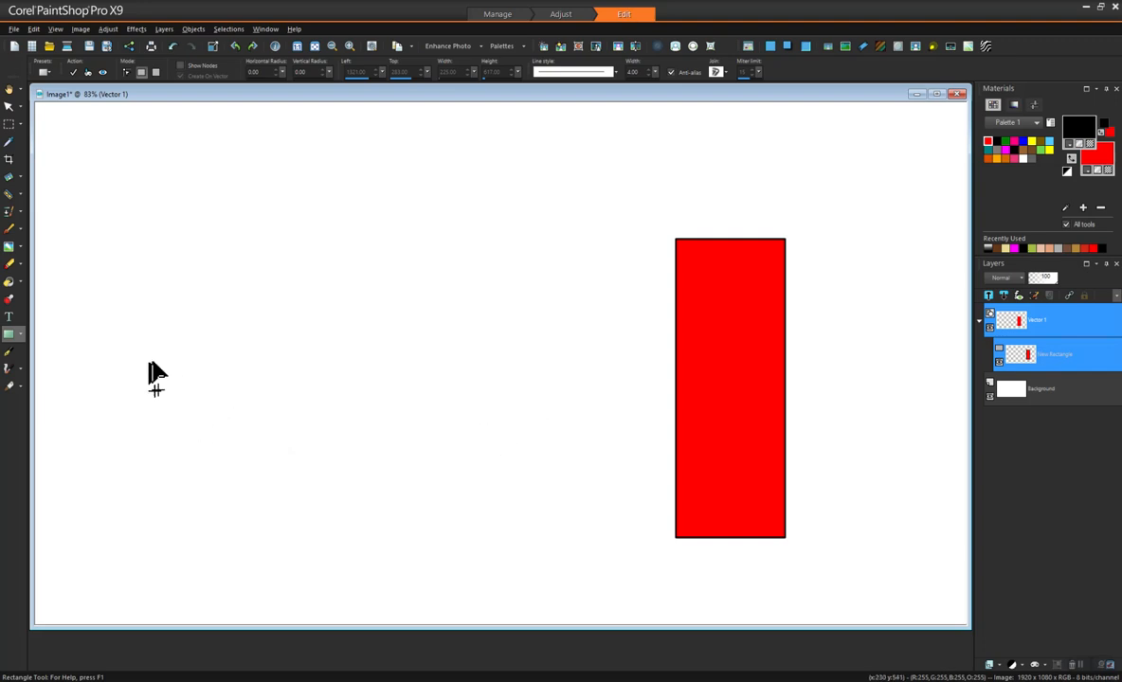
{"action": "mouse_move", "coordinate": [91, 379]}
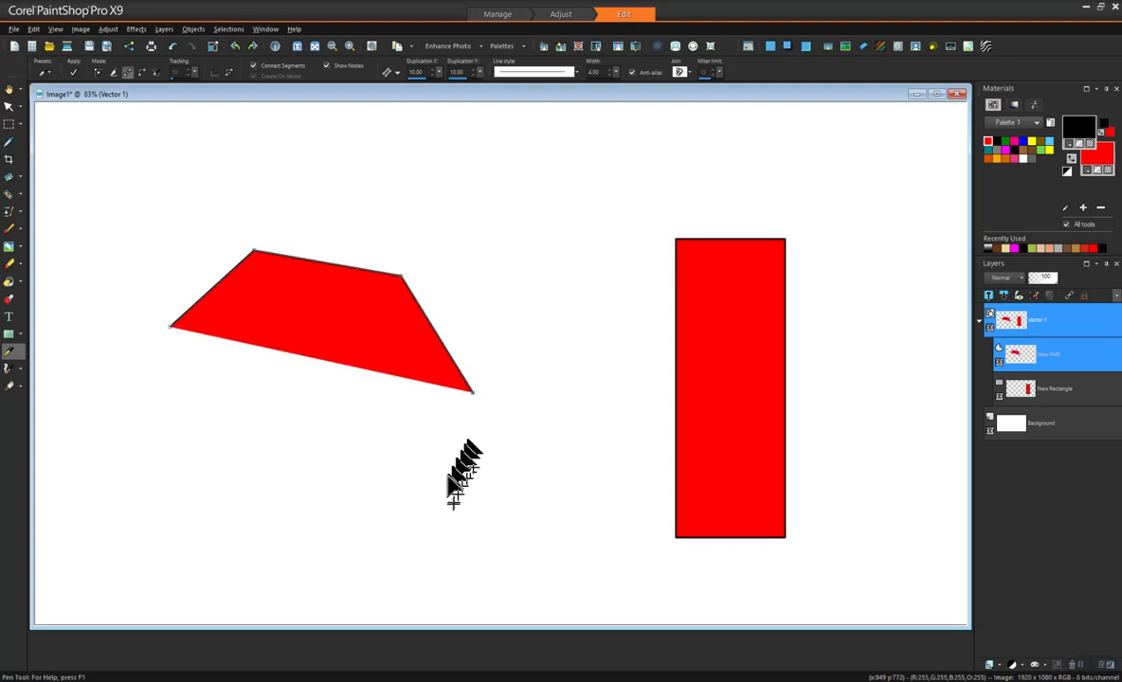
Step: Place the remaining corner and close the seven-sided polygon outline on the left
{"action": "left_click", "coordinate": [269, 523]}
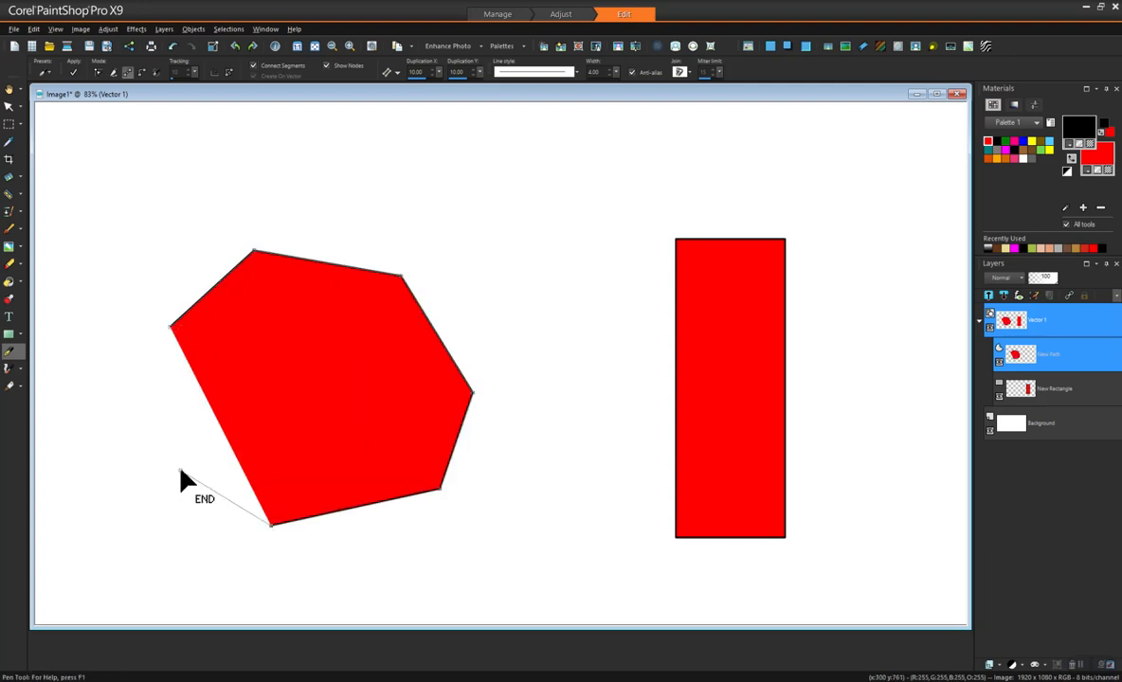
{"action": "right_click", "coordinate": [186, 482]}
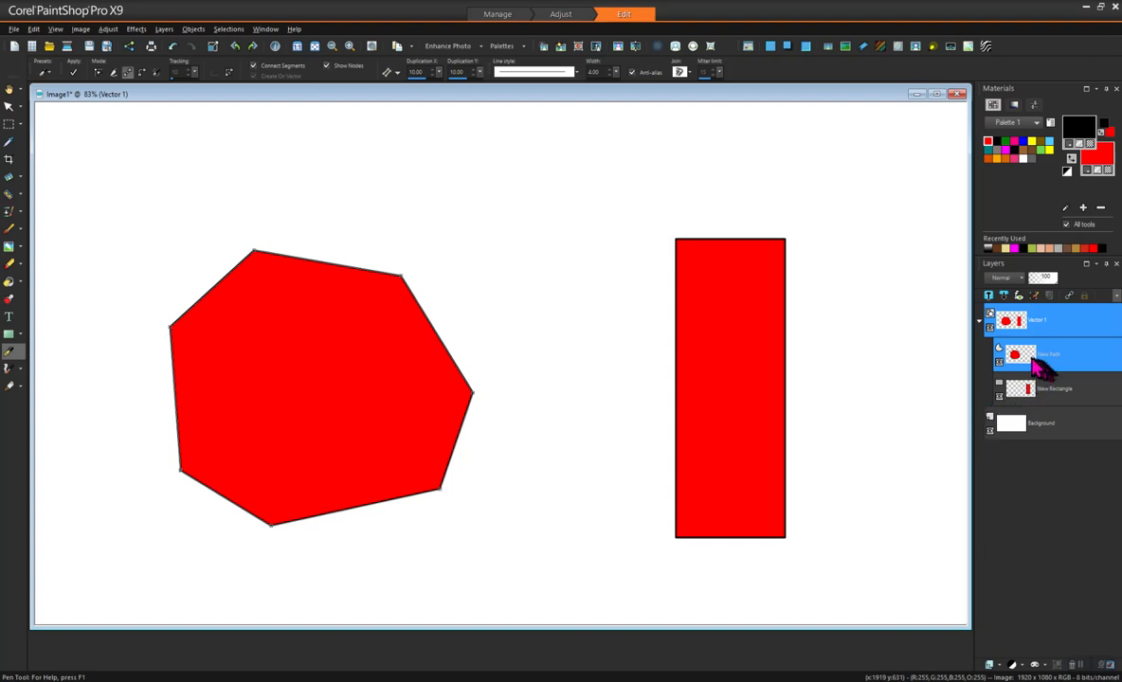
{"action": "right_click", "coordinate": [1023, 357]}
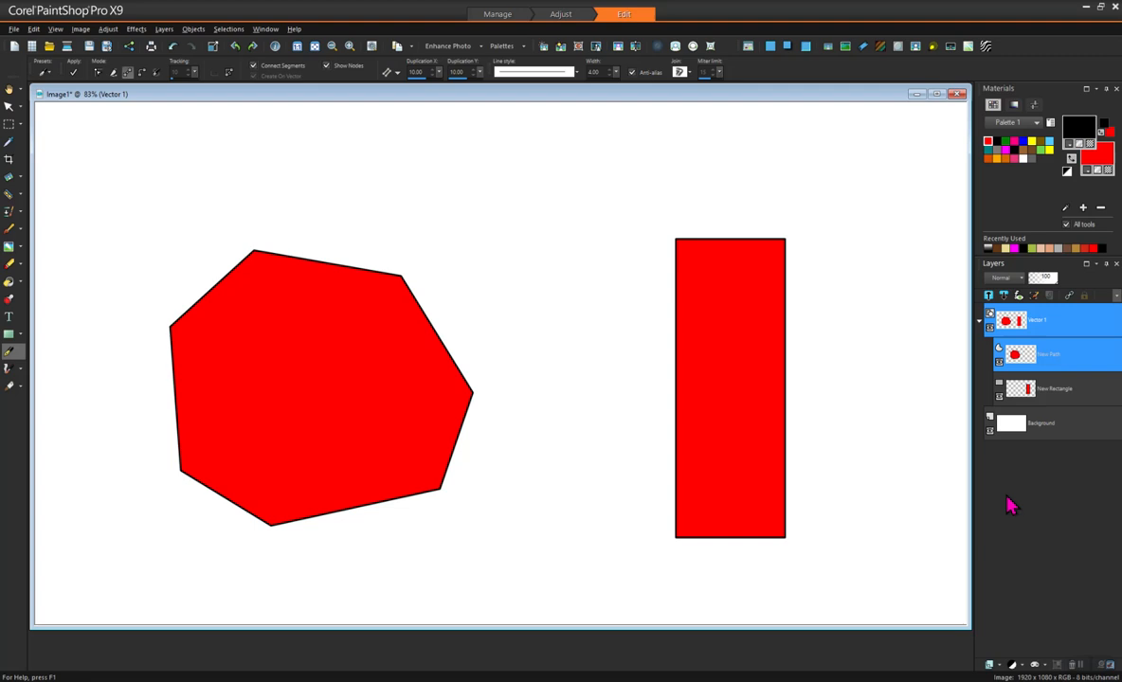
Step: In the polygon's Vector Properties, switch its fill colour to green and apply it
{"action": "double_click", "coordinate": [1050, 354]}
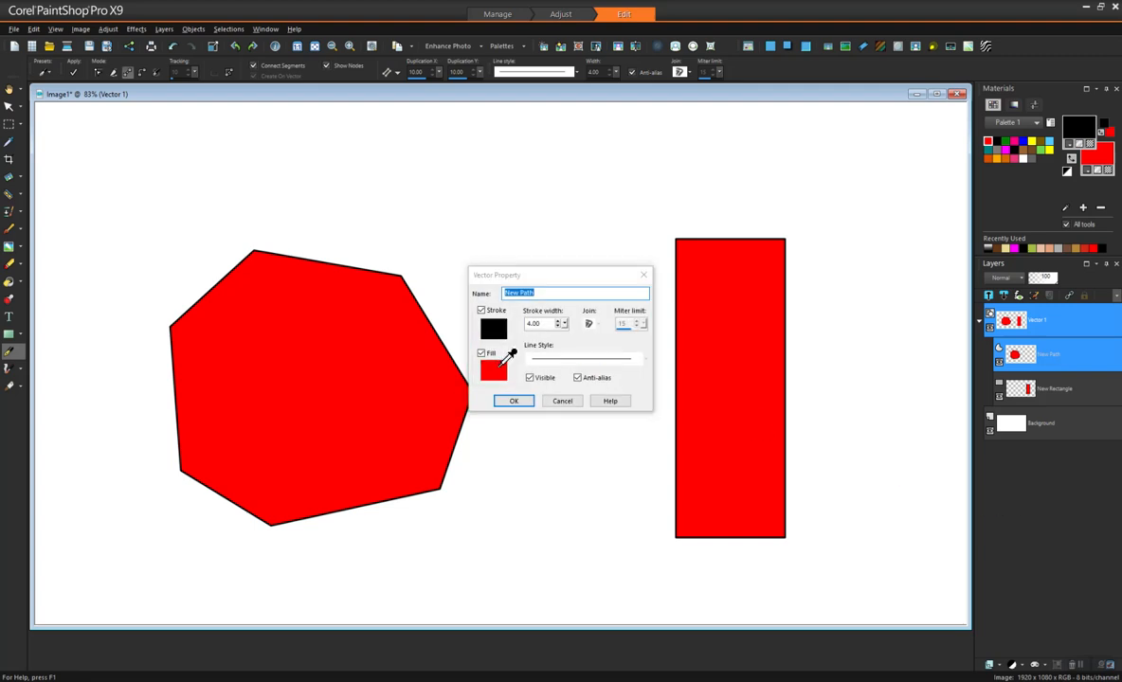
{"action": "left_click", "coordinate": [493, 369]}
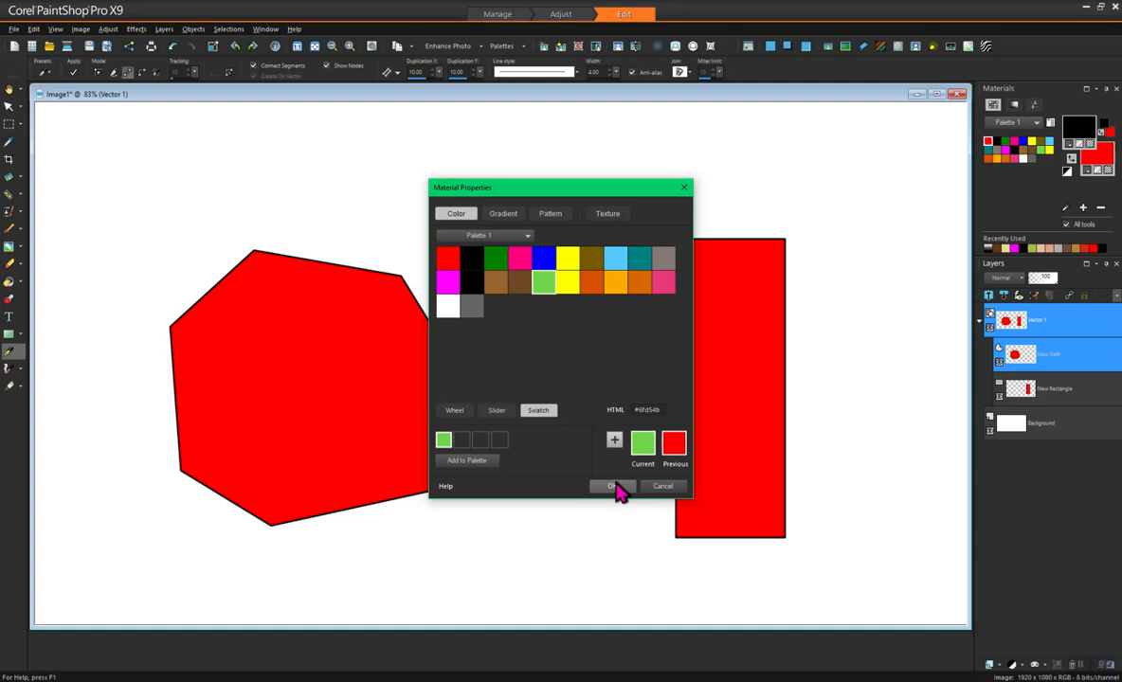
{"action": "left_click", "coordinate": [611, 485]}
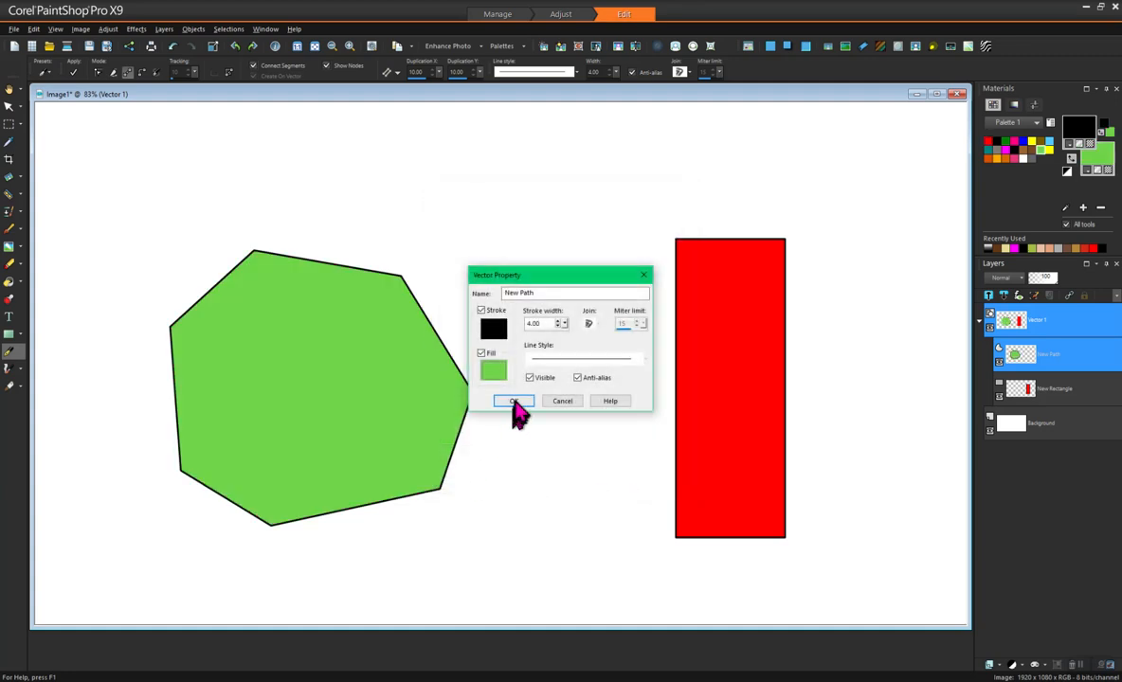
{"action": "left_click", "coordinate": [513, 402]}
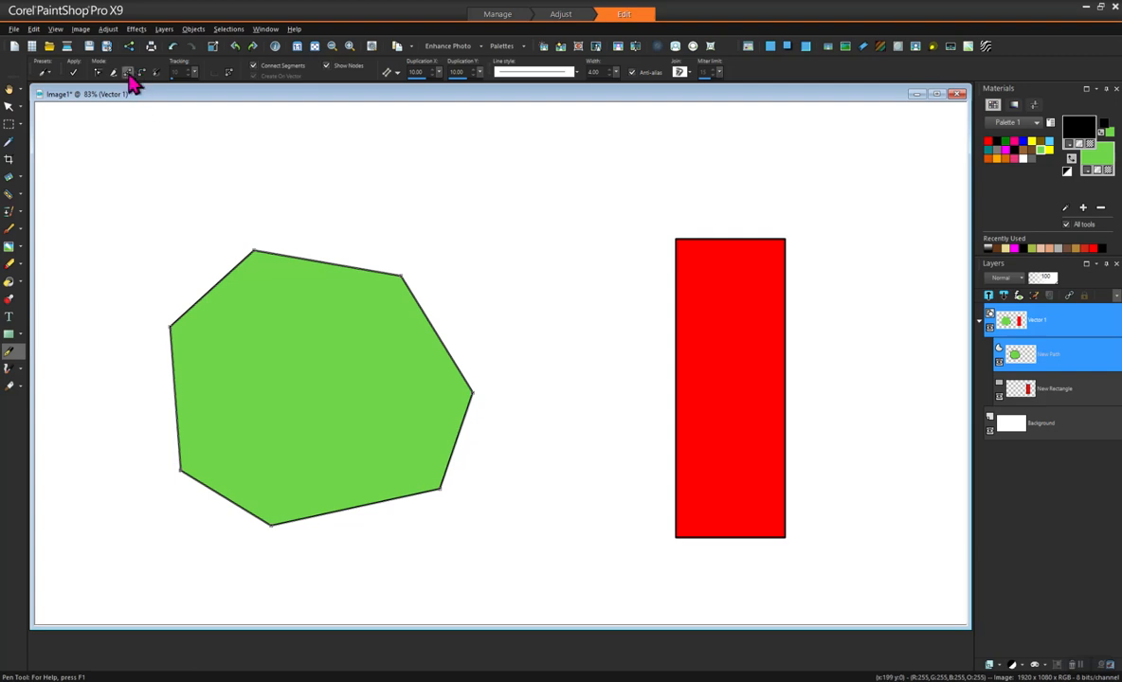
{"action": "mouse_move", "coordinate": [273, 379]}
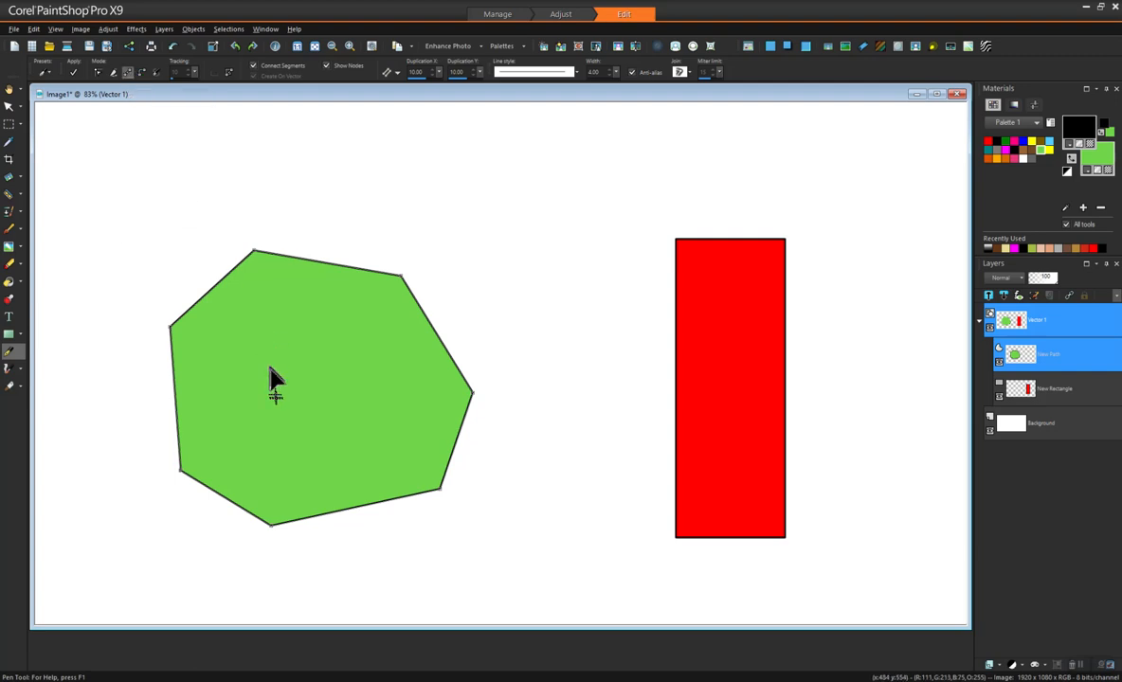
{"action": "mouse_move", "coordinate": [269, 370]}
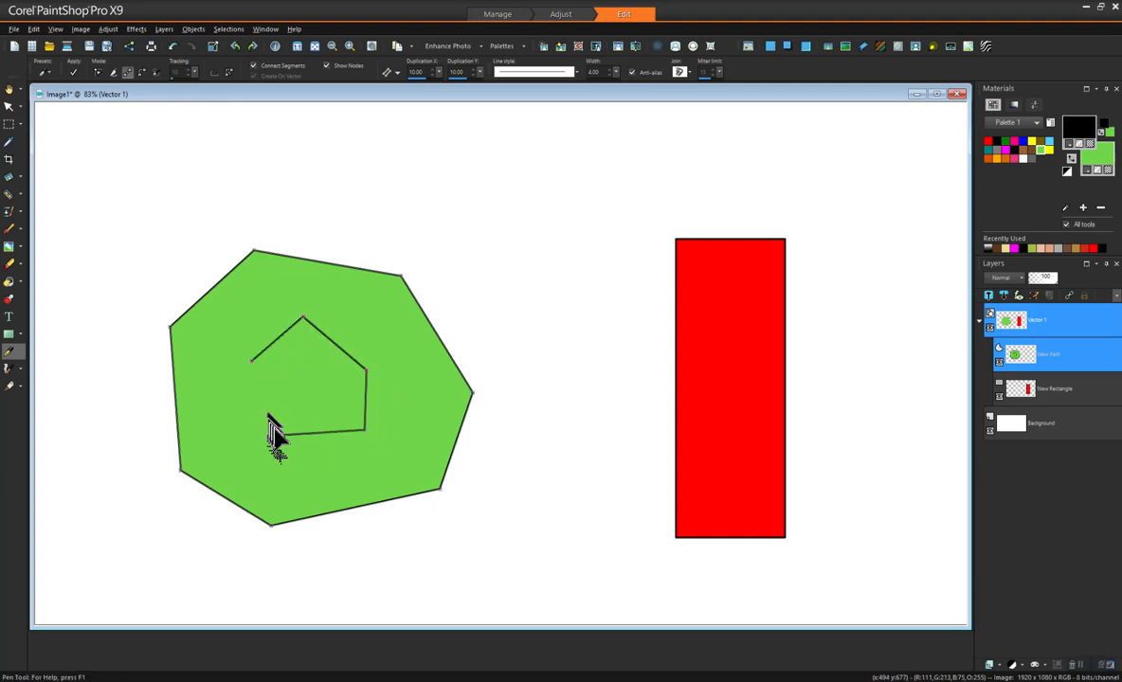
Step: Close the five-point pentagon path inside the green polygon
{"action": "right_click", "coordinate": [273, 436]}
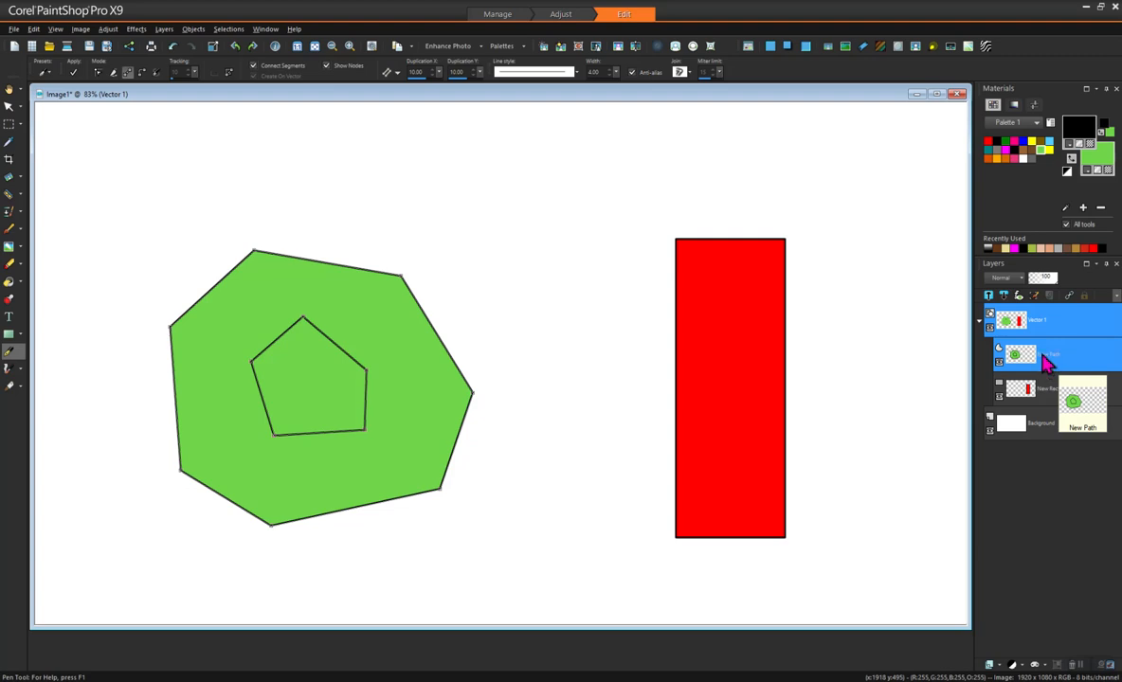
{"action": "mouse_move", "coordinate": [1043, 364]}
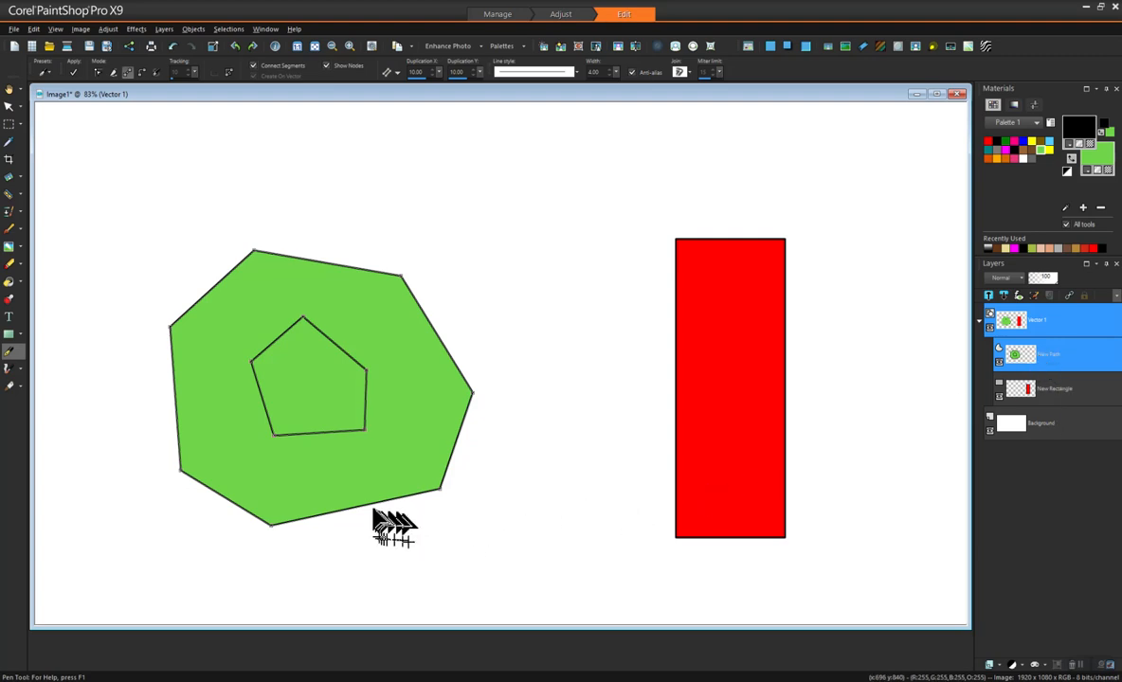
{"action": "mouse_move", "coordinate": [329, 451]}
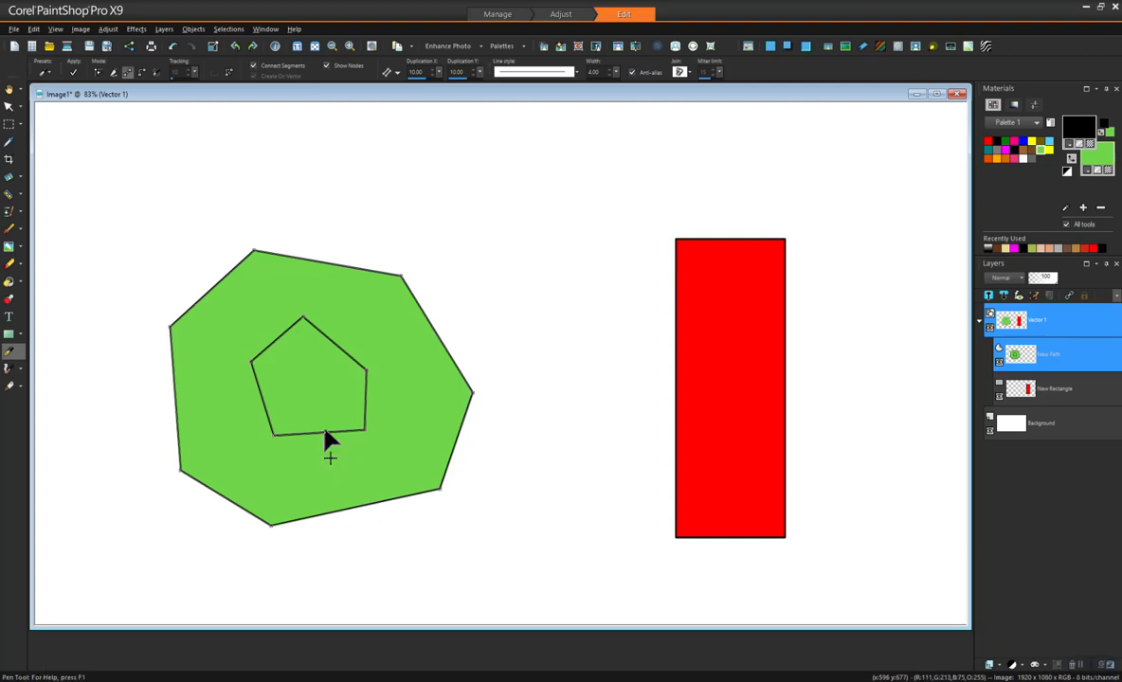
Step: Combine the pentagon with the green polygon so it becomes a hole
{"action": "right_click", "coordinate": [330, 440]}
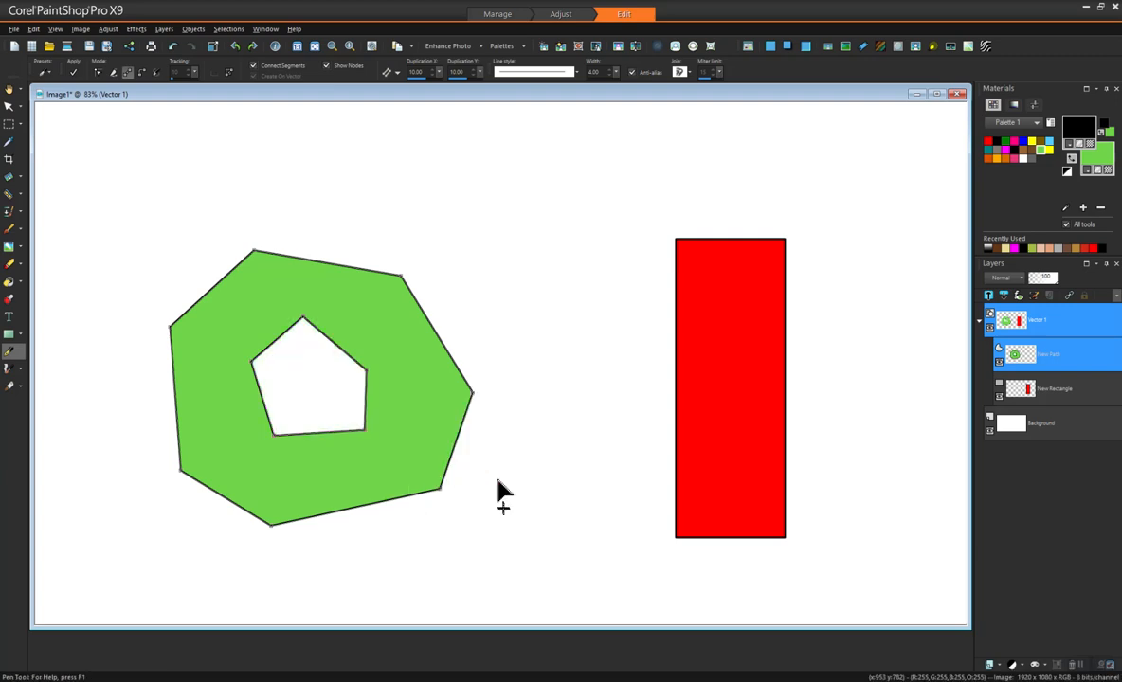
{"action": "mouse_move", "coordinate": [356, 483]}
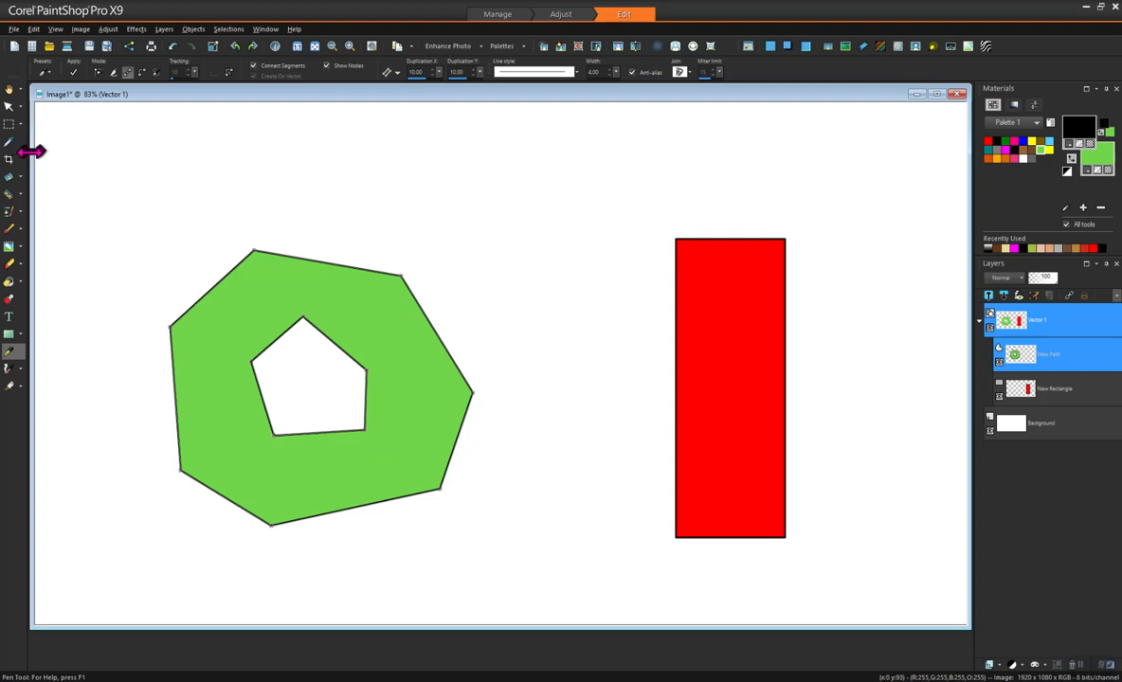
Step: With the Pick tool, drag the green polygon onto the red rectangle so red shows through the hole
{"action": "left_click", "coordinate": [11, 106]}
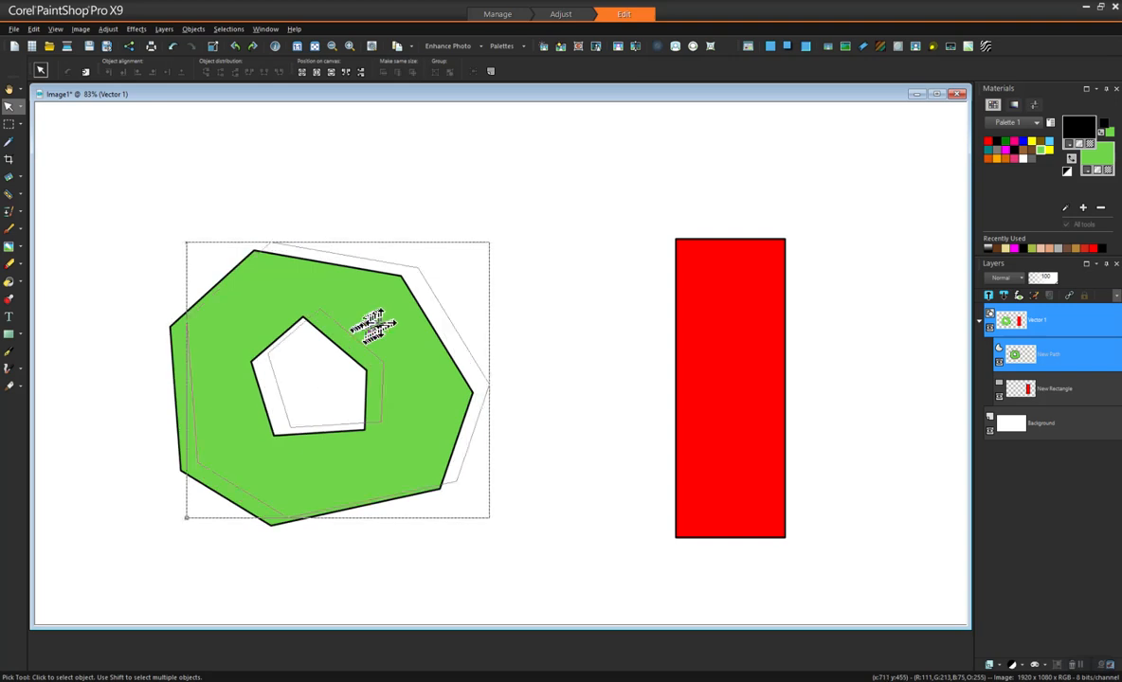
{"action": "left_click_drag", "start_coordinate": [332, 379], "coordinate": [668, 369]}
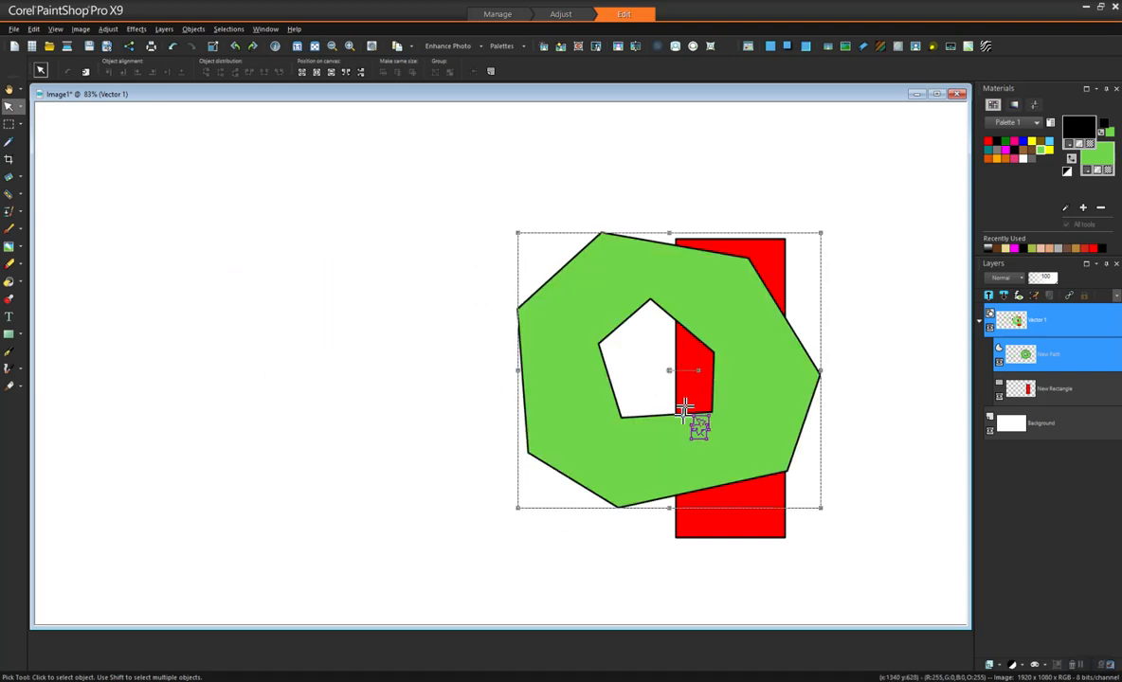
{"action": "mouse_move", "coordinate": [599, 463]}
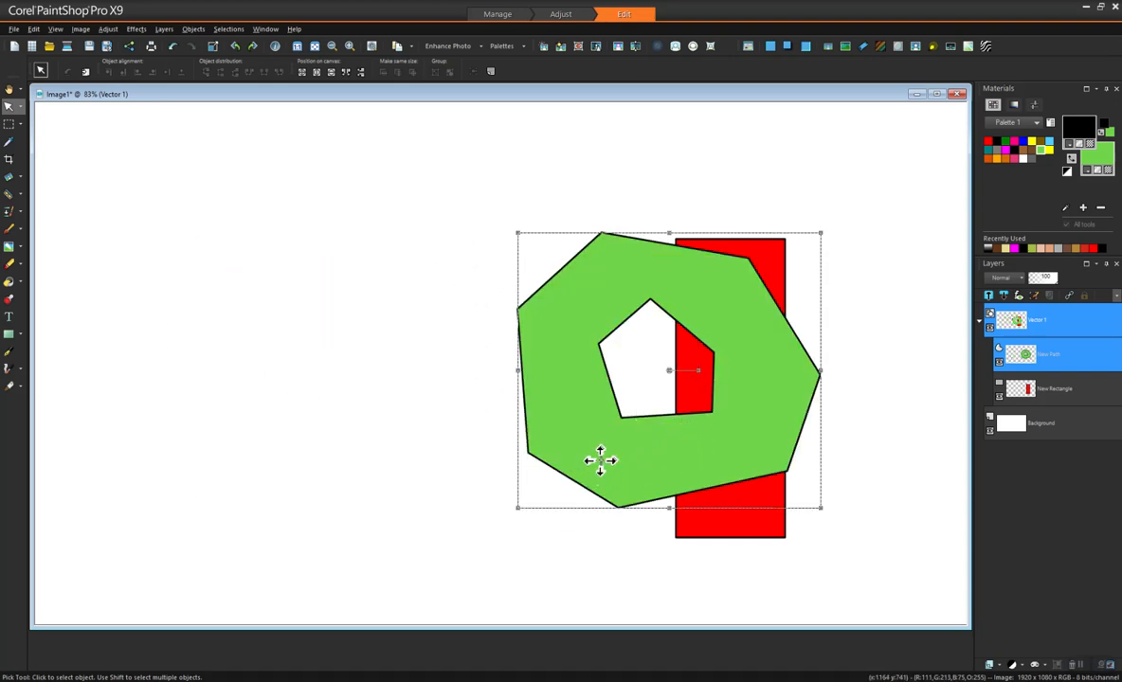
{"action": "left_click_drag", "start_coordinate": [599, 462], "coordinate": [554, 440]}
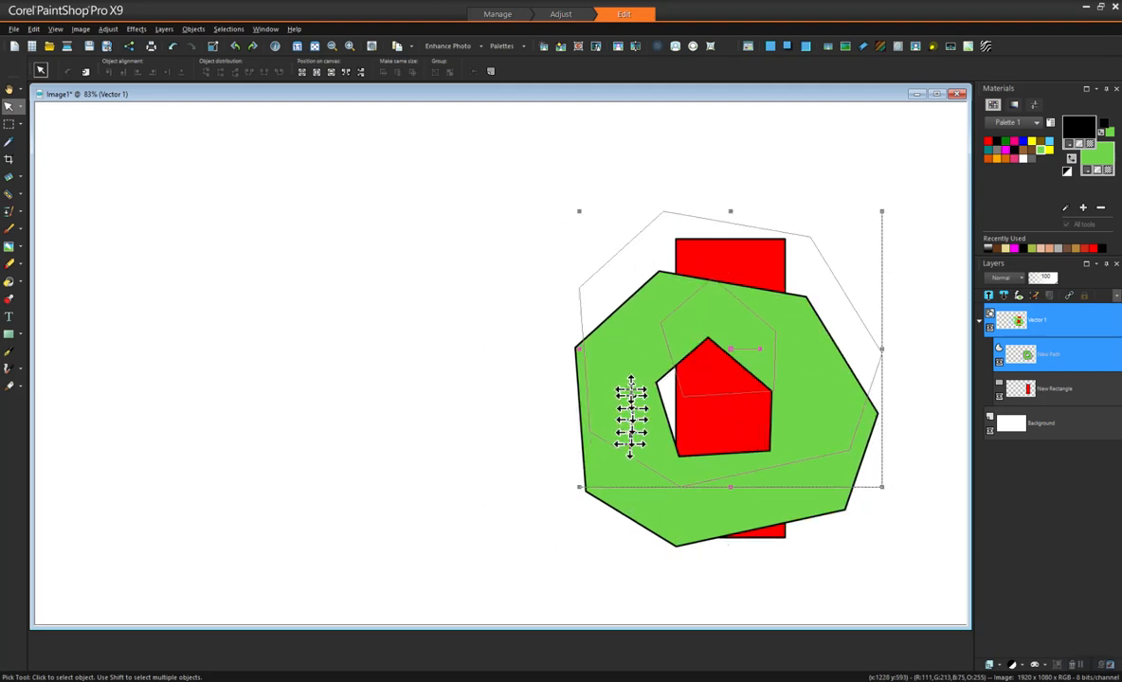
{"action": "left_click_drag", "start_coordinate": [629, 417], "coordinate": [588, 383]}
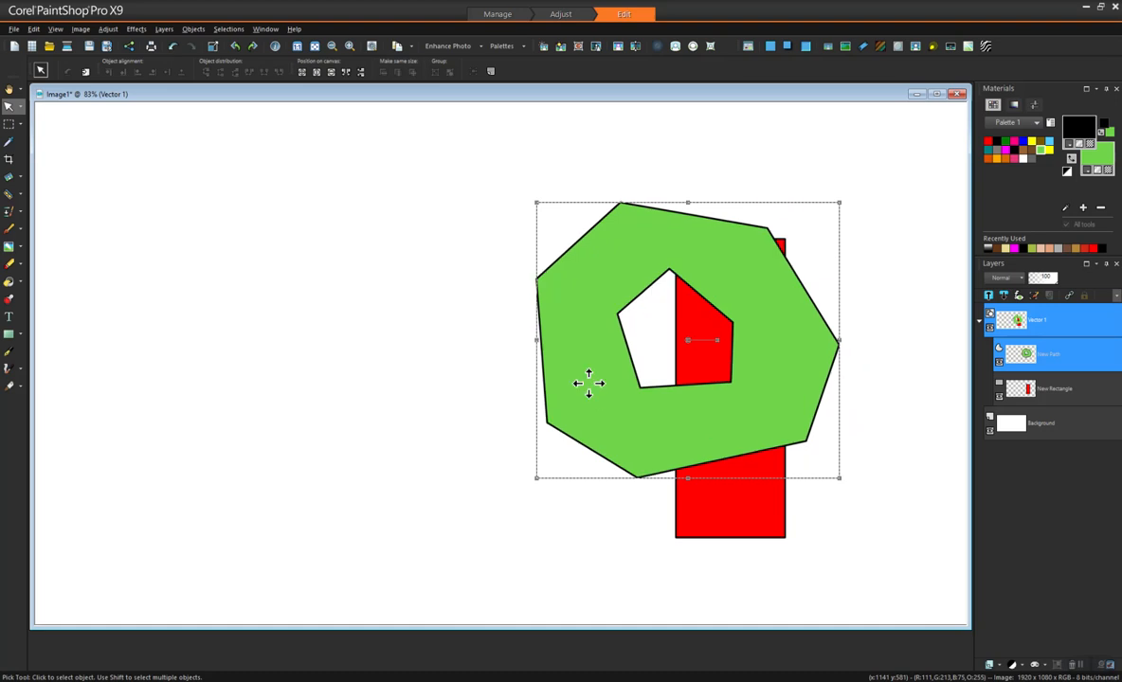